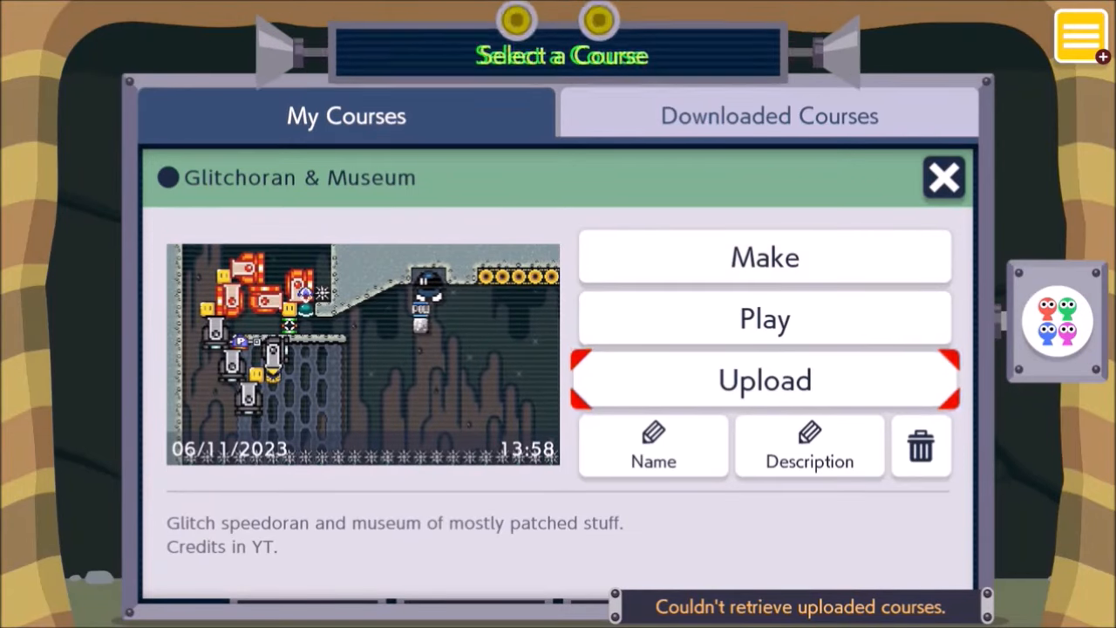
# Request an upload of the Glitchoran & Museum course, prompting the clear-check requirement
pyautogui.click(764, 380)
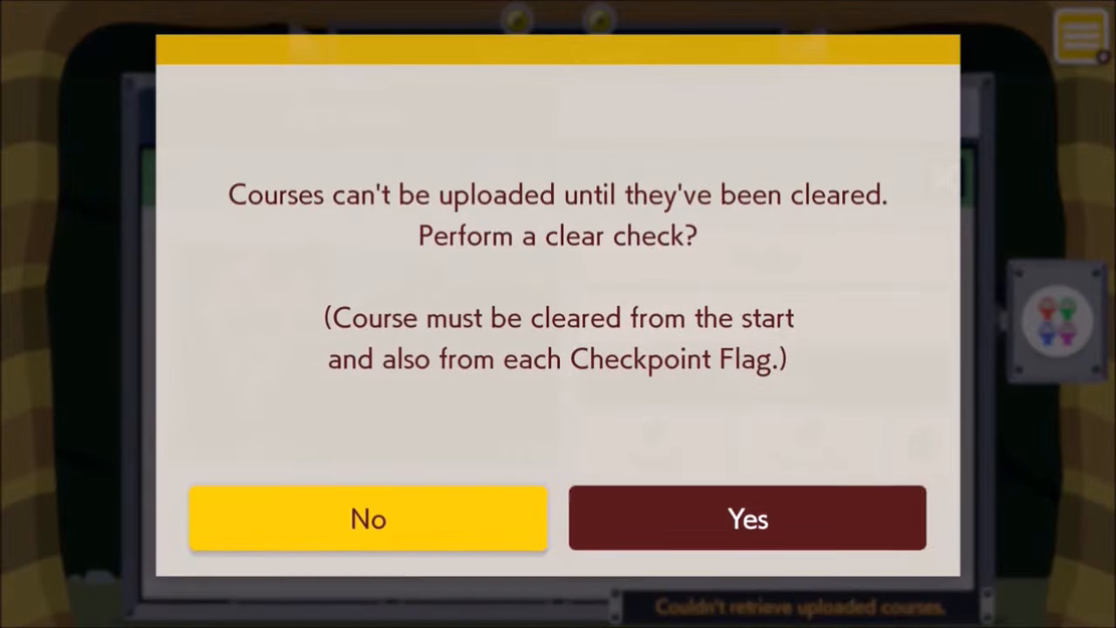
# Accept the clear check and play through the course, climbing the vine to the top ledge as Luigi
pyautogui.click(747, 516)
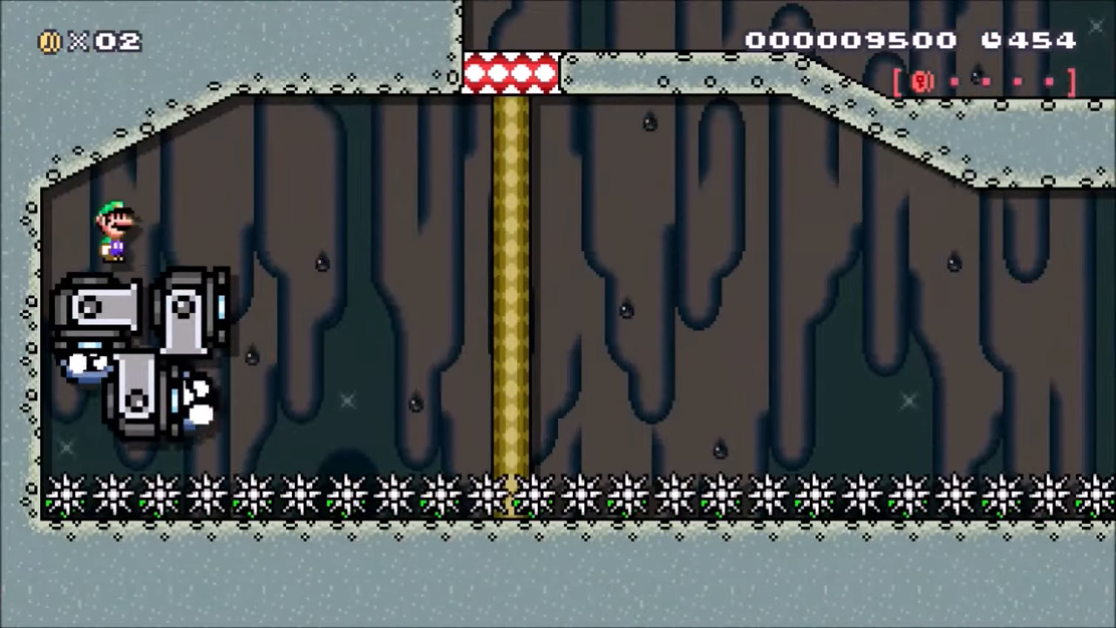
pyautogui.press('up')
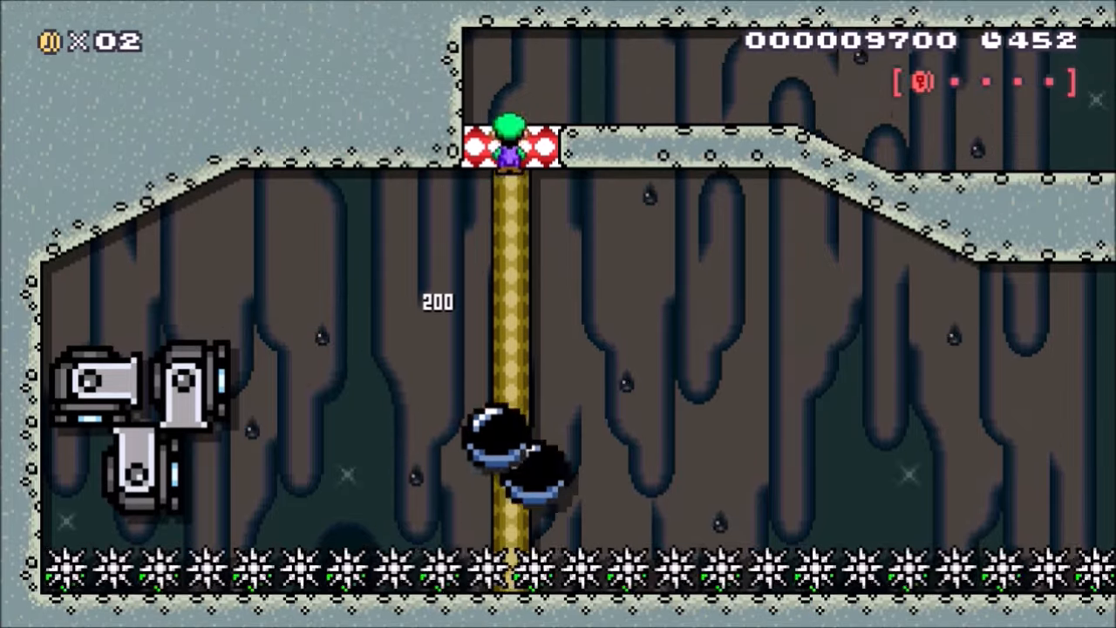